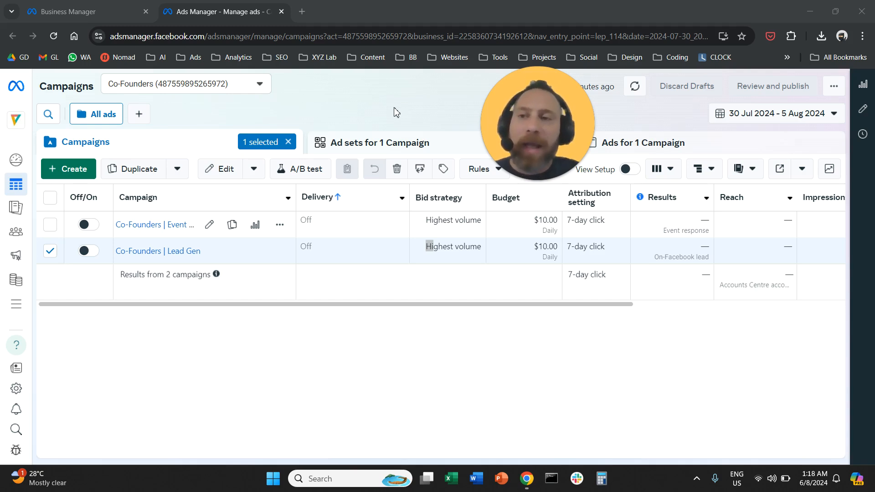
{"action": "mouse_move", "coordinate": [363, 122]}
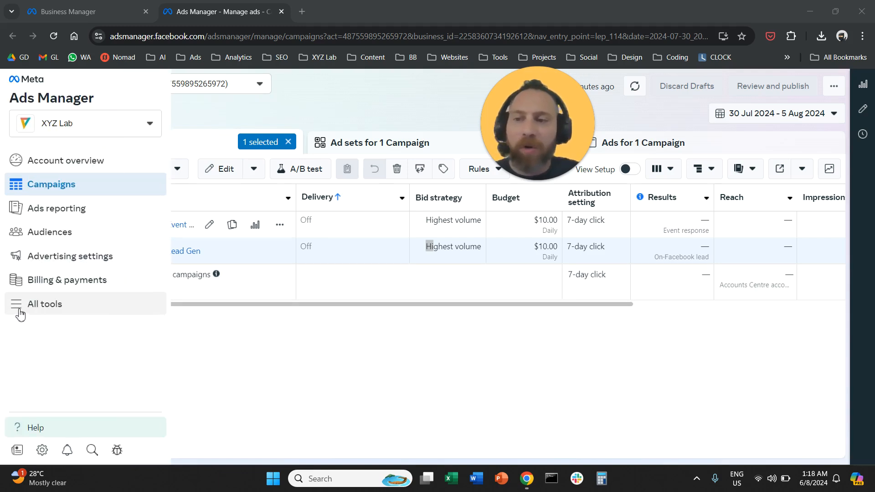
Open the full business tools list in Ads Manager and choose Instant Forms under Advertise
{"action": "left_click", "coordinate": [45, 303]}
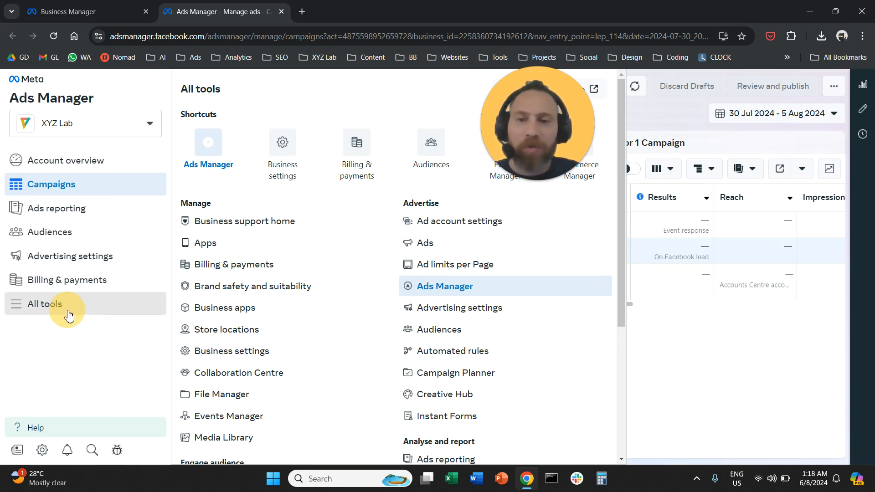
{"action": "left_click", "coordinate": [45, 304]}
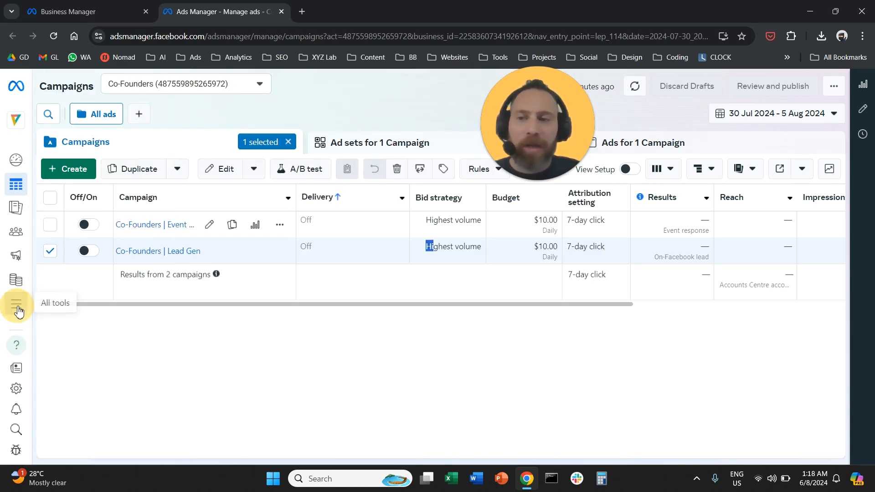
{"action": "left_click", "coordinate": [17, 303]}
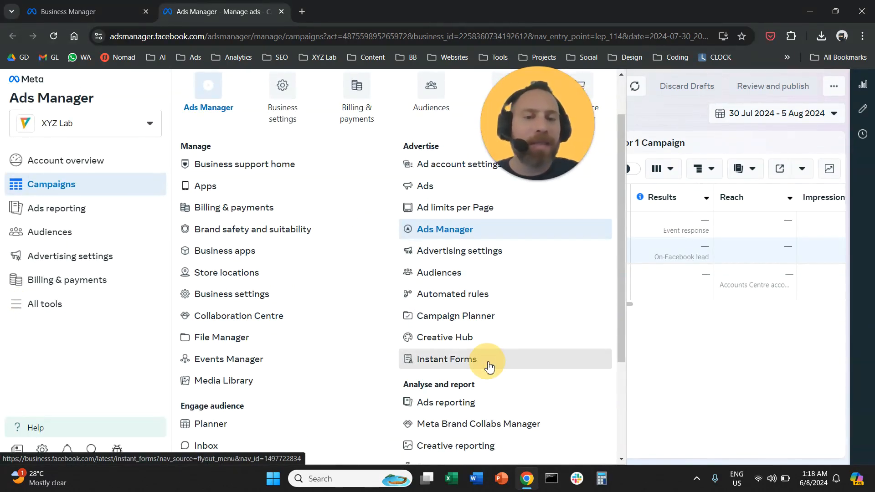
{"action": "left_click", "coordinate": [447, 359]}
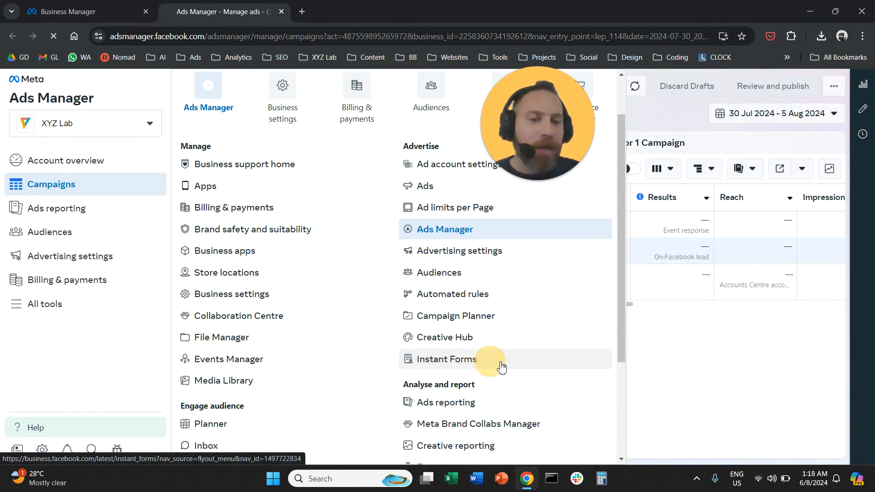
Select XYZ Lab as the business asset to load its Lead ads forms
{"action": "left_click", "coordinate": [445, 358]}
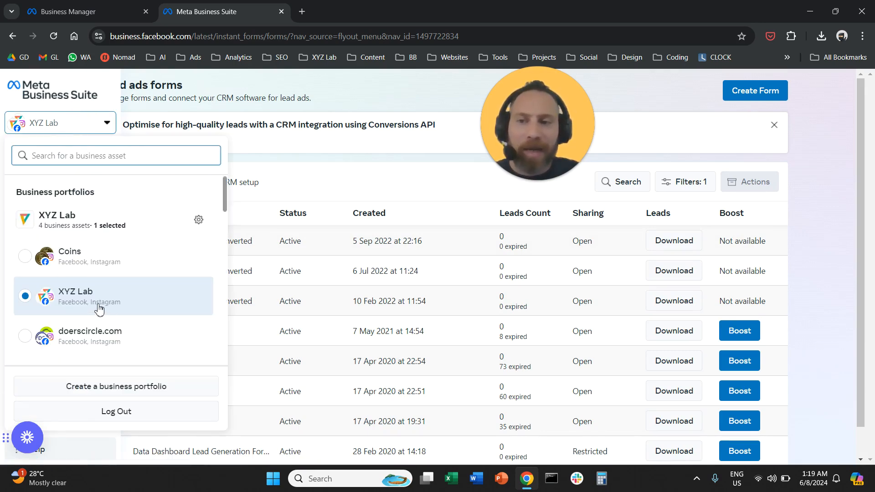
{"action": "left_click", "coordinate": [75, 296]}
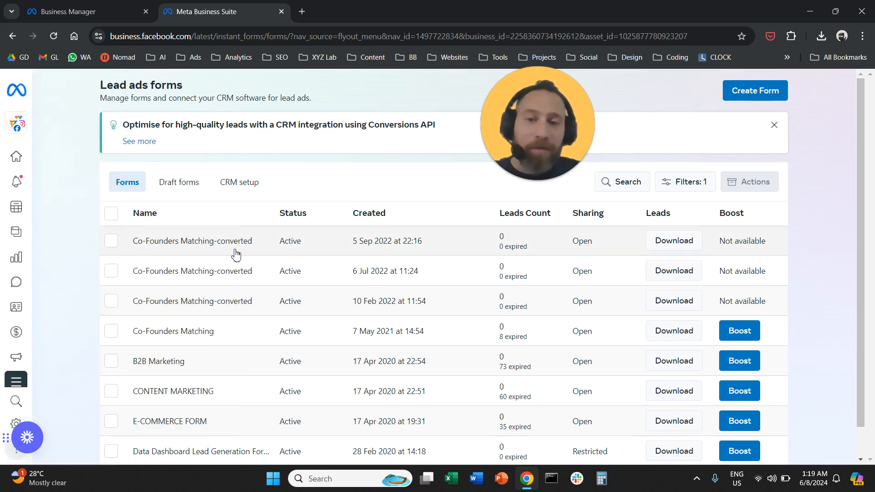
{"action": "mouse_move", "coordinate": [211, 254]}
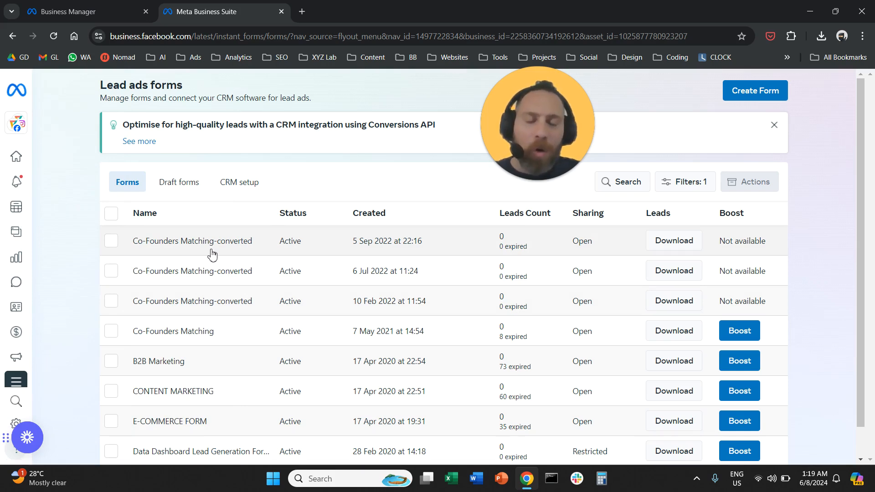
{"action": "left_click", "coordinate": [111, 241]}
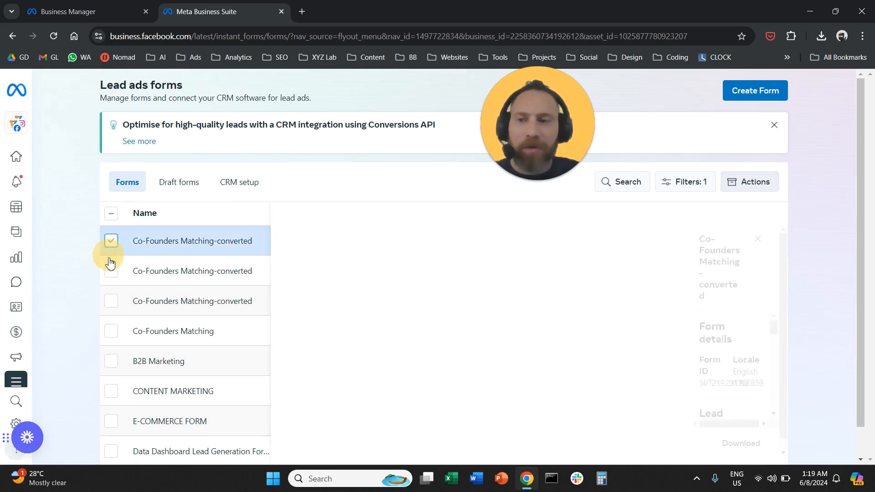
{"action": "left_click", "coordinate": [112, 241]}
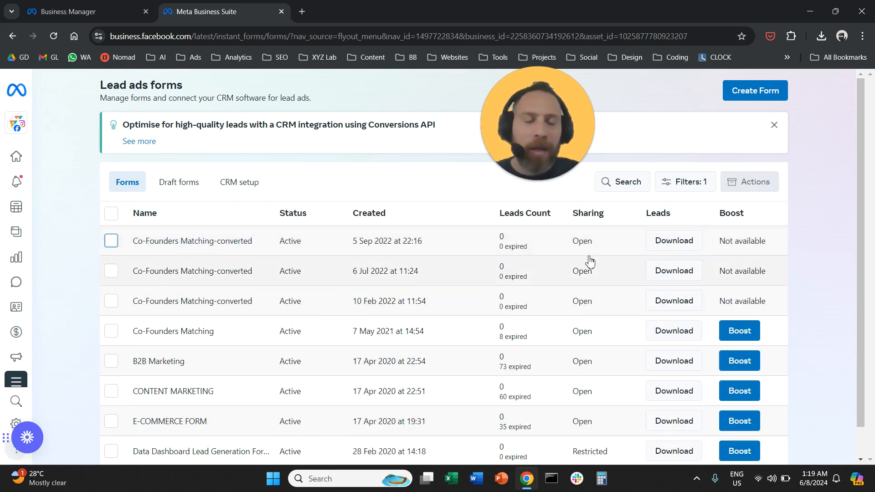
{"action": "mouse_move", "coordinate": [674, 241]}
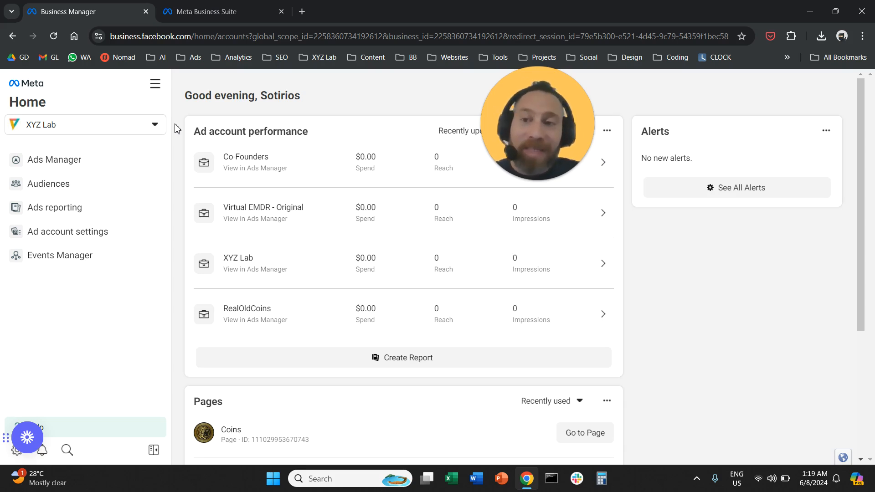
{"action": "mouse_move", "coordinate": [172, 123]}
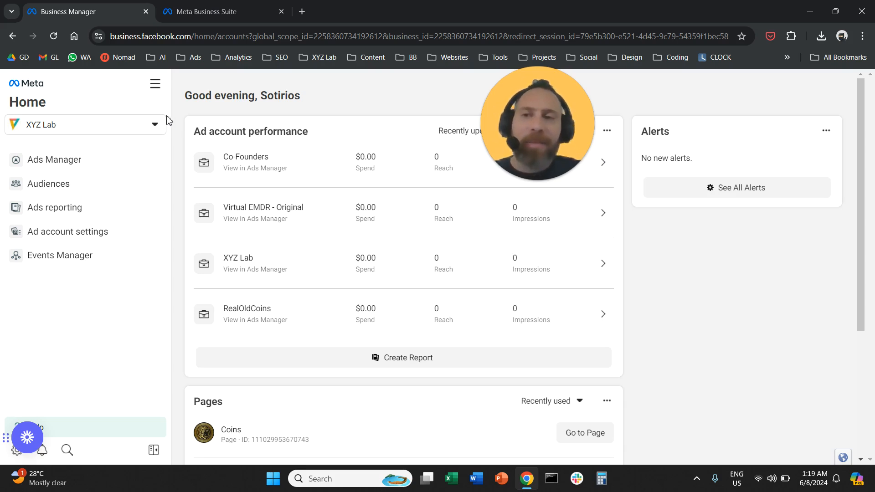
{"action": "mouse_move", "coordinate": [155, 84]}
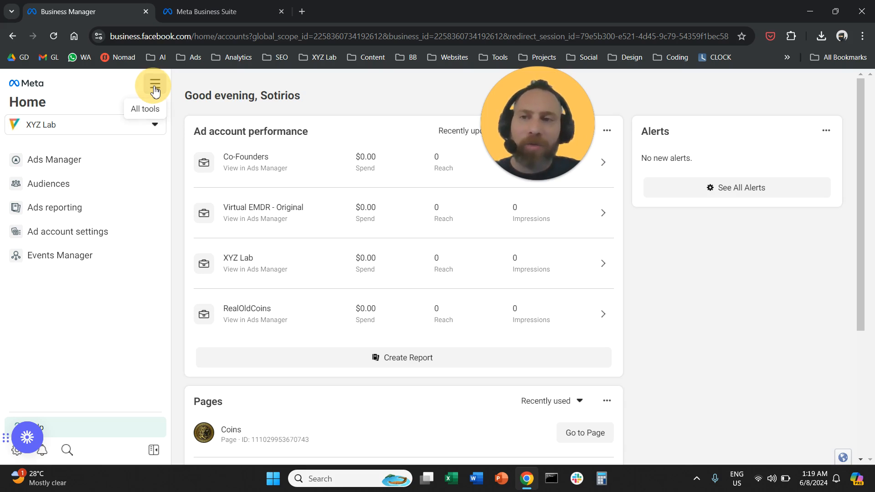
Reopen Instant Forms from the Business Manager All tools menu
{"action": "left_click", "coordinate": [155, 85]}
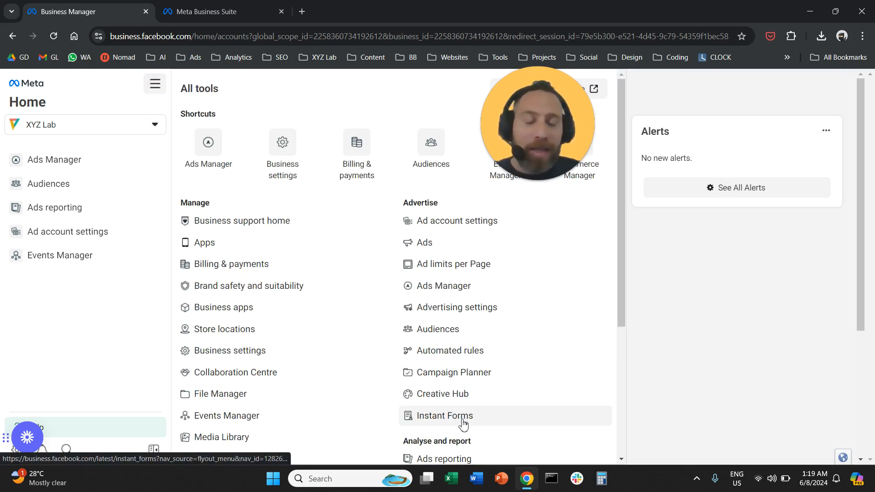
{"action": "left_click", "coordinate": [443, 415]}
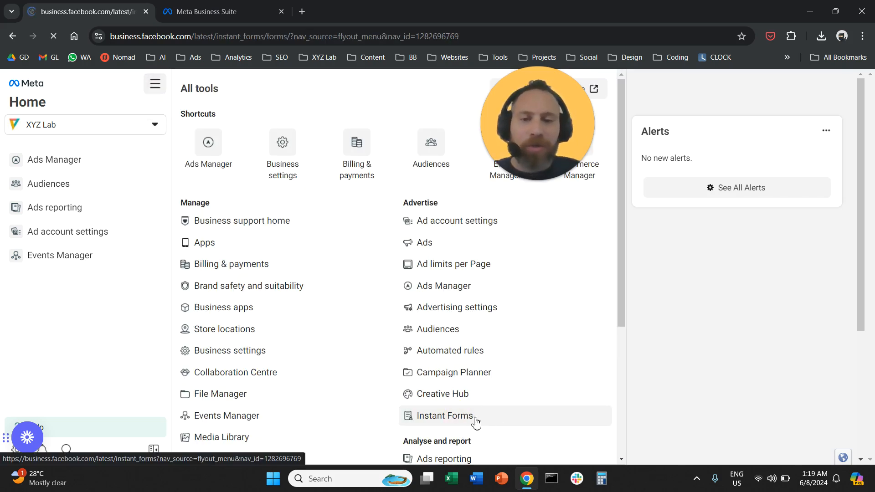
{"action": "left_click", "coordinate": [444, 415]}
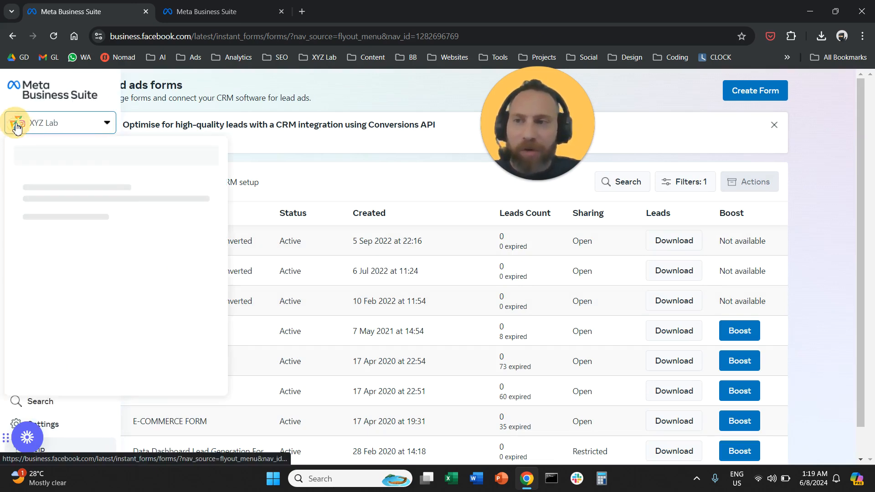
Pick XYZ Lab from the business portfolio dropdown for the Lead ads forms page
{"action": "left_click", "coordinate": [59, 122]}
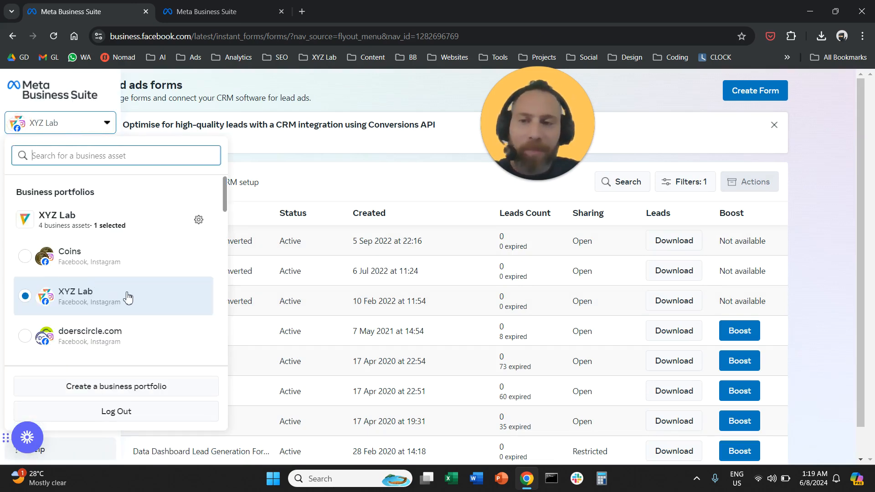
{"action": "mouse_move", "coordinate": [139, 311]}
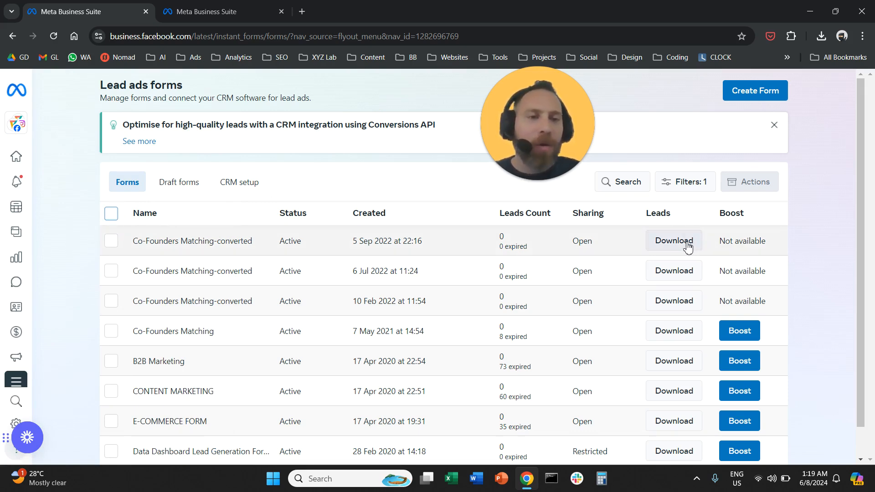
{"action": "mouse_move", "coordinate": [340, 134]}
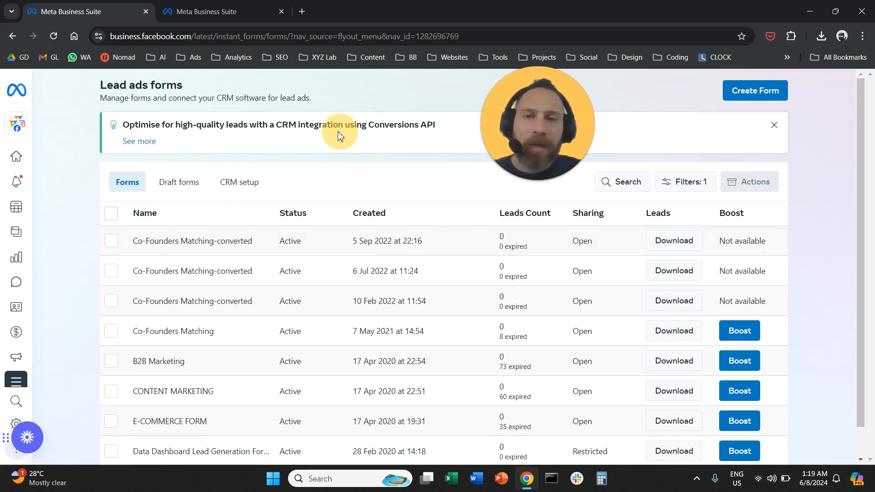